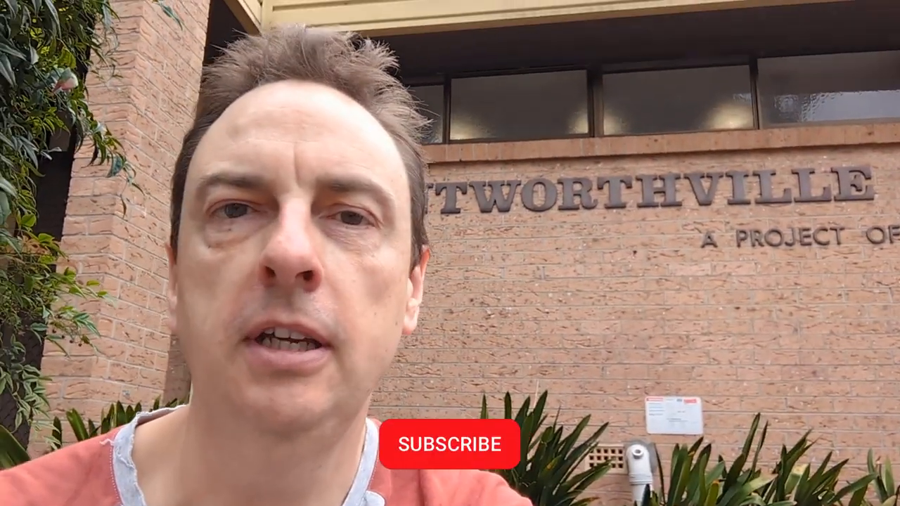
left_click(450, 445)
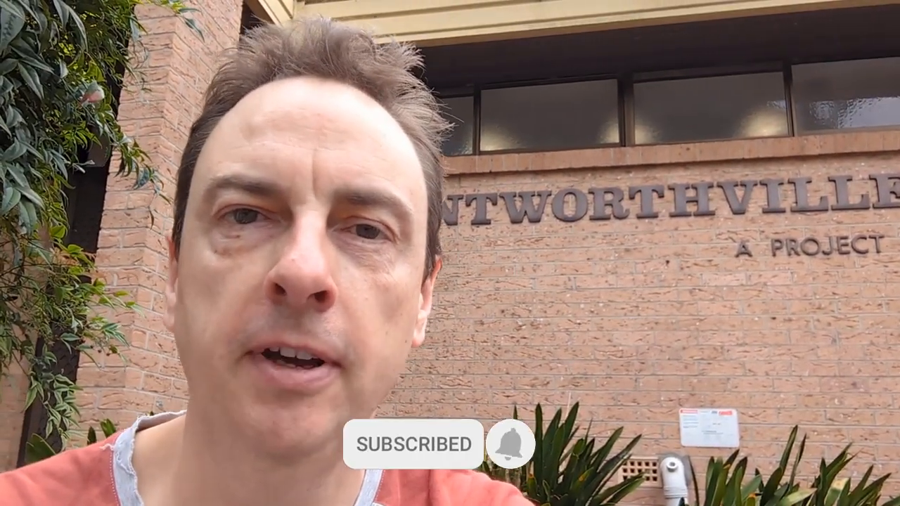